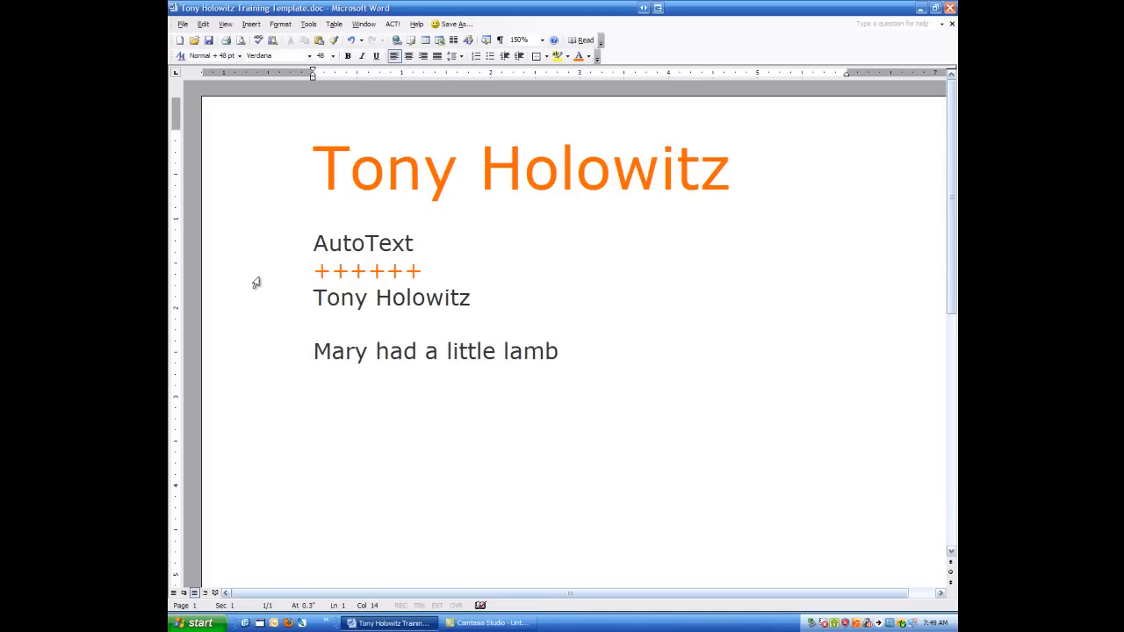
Show the AutoCorrect dialog's AutoText tab via Insert > AutoText > AutoText….
click(313, 169)
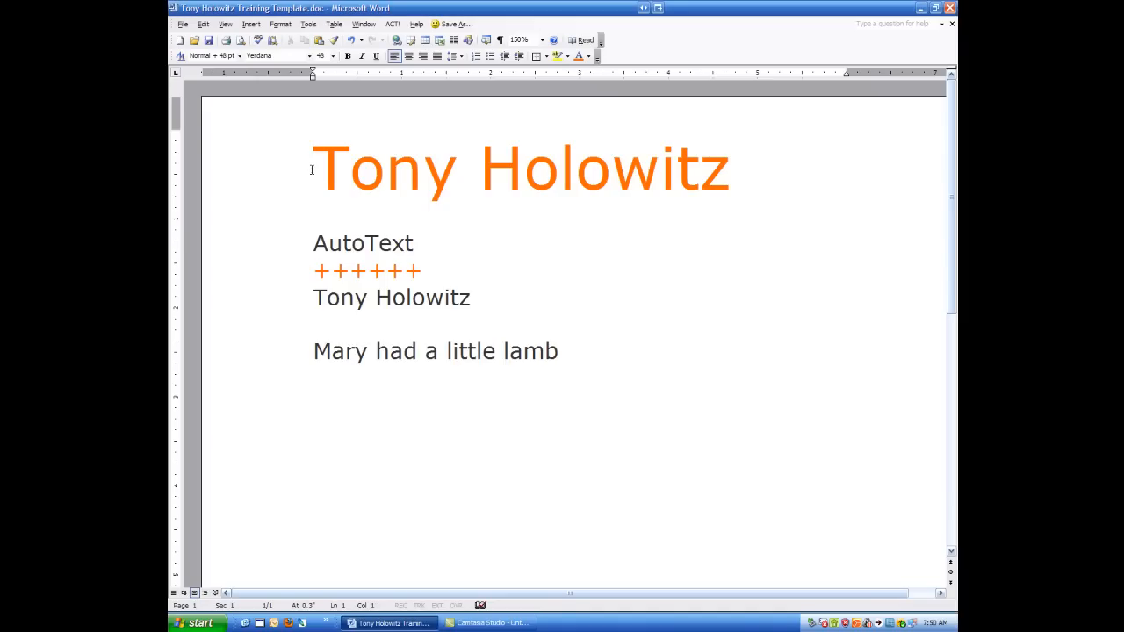
click(313, 167)
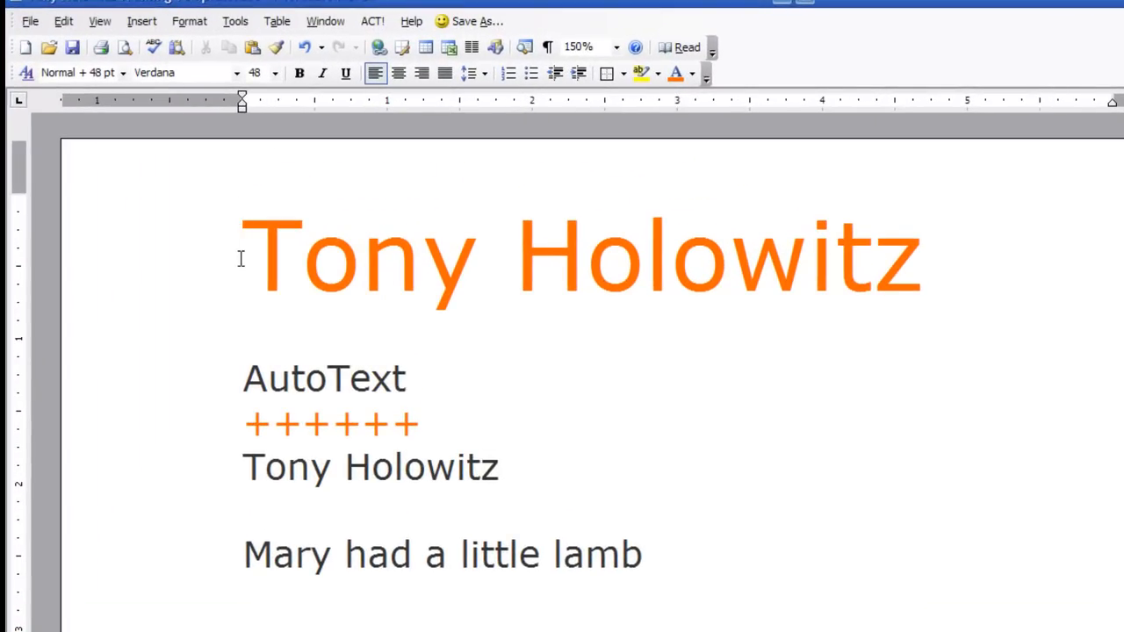
mouse_move(242, 571)
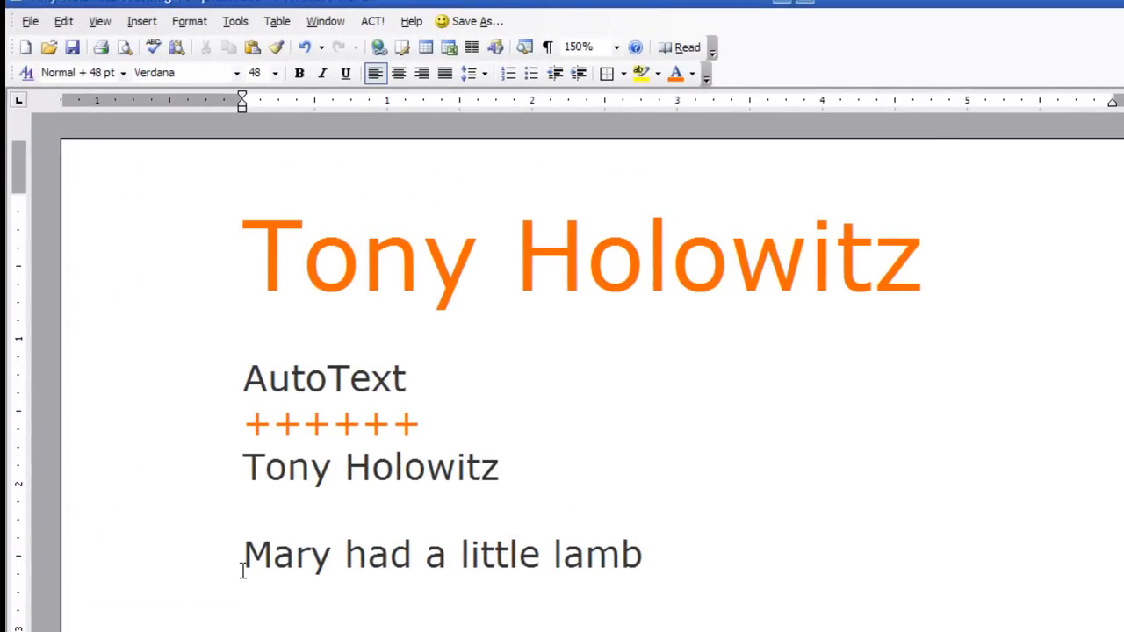
click(244, 377)
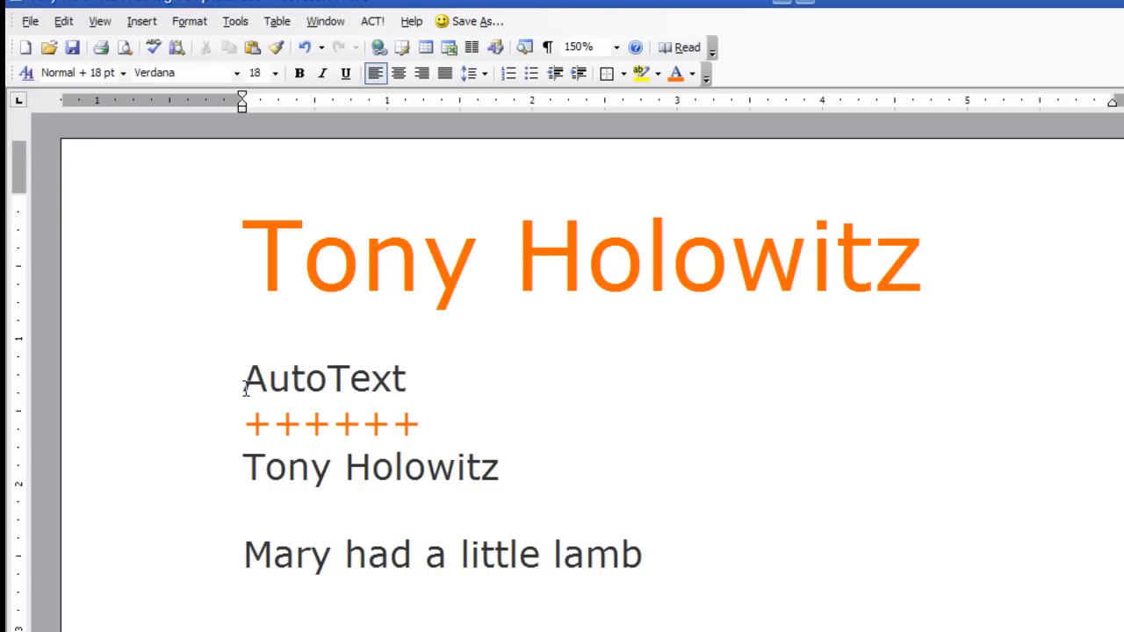
mouse_move(98, 21)
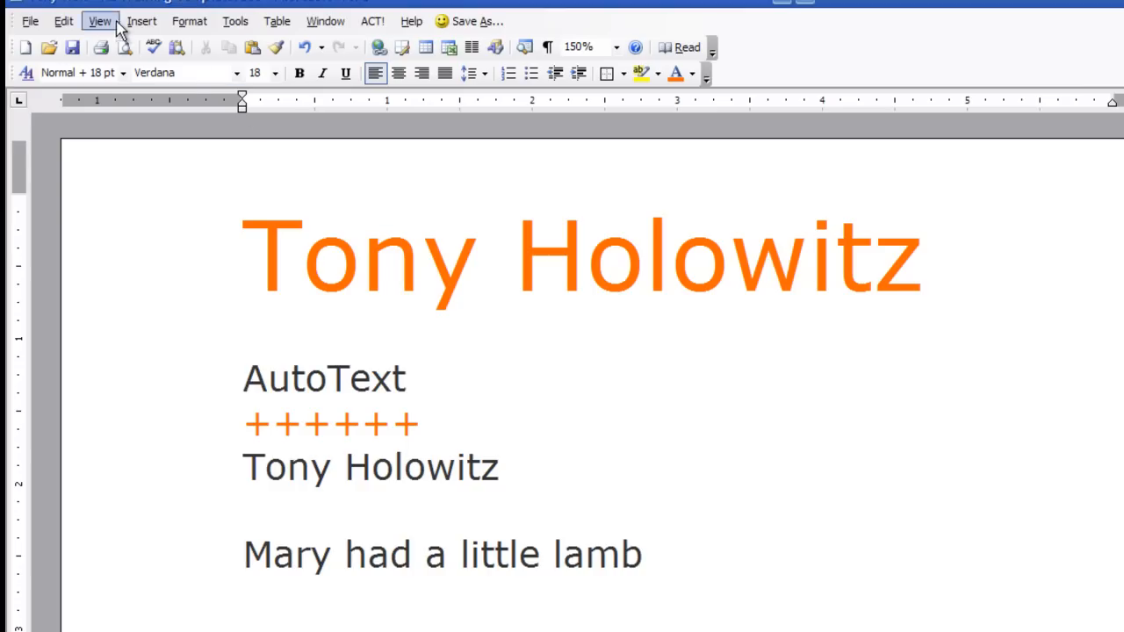
click(141, 21)
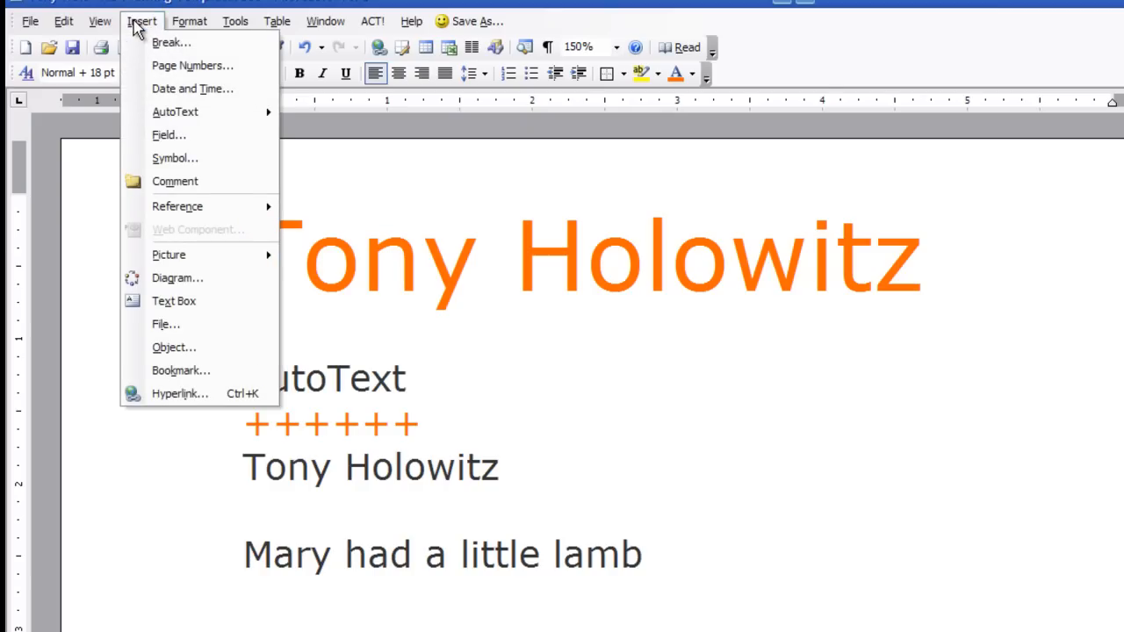
mouse_move(172, 42)
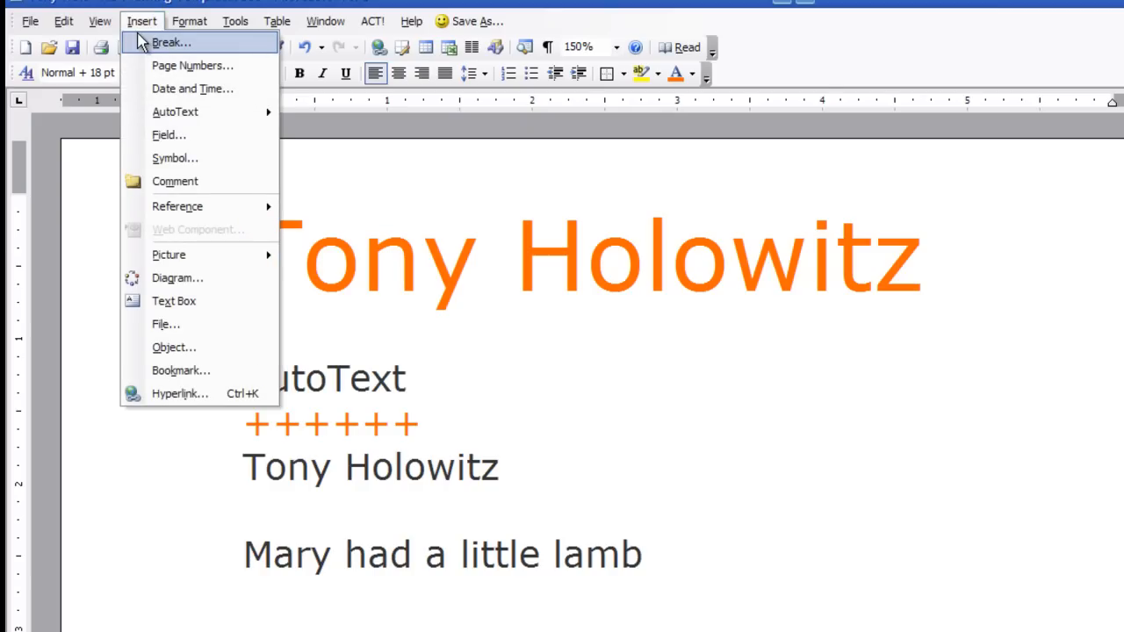
mouse_move(191, 65)
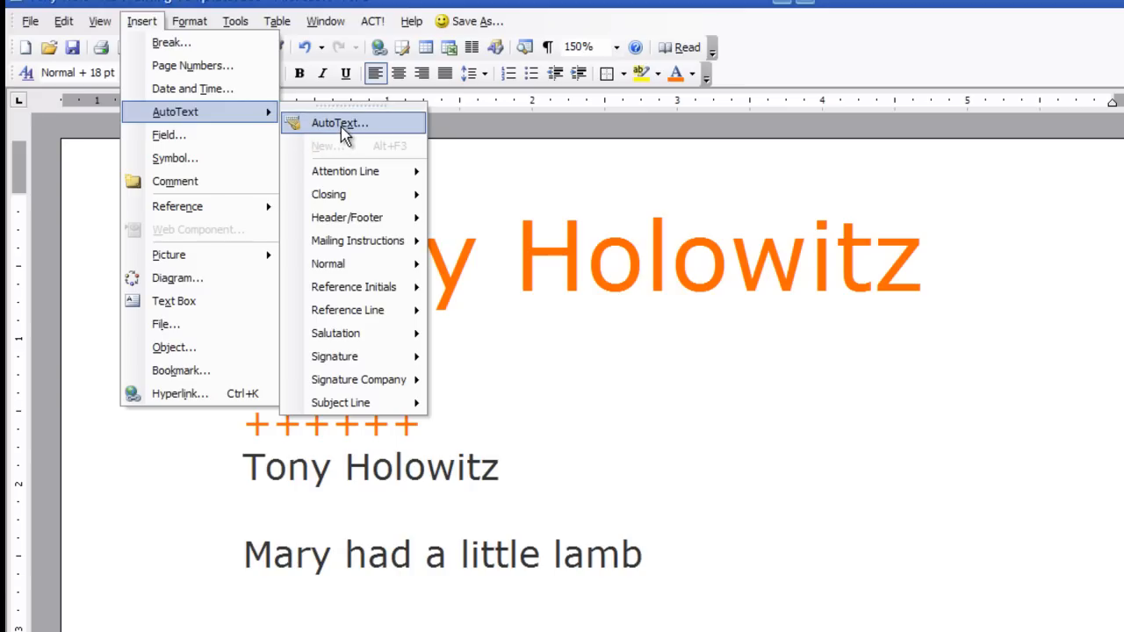
click(339, 123)
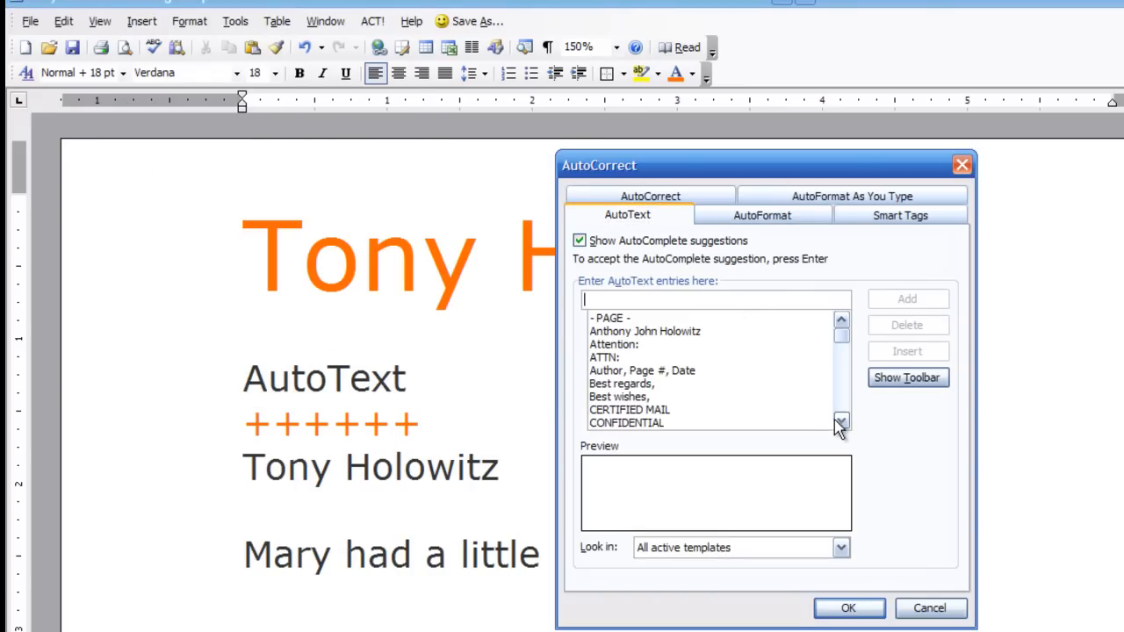
Scroll down through the AutoText entries to the end, then close the dialog back to the document.
click(839, 422)
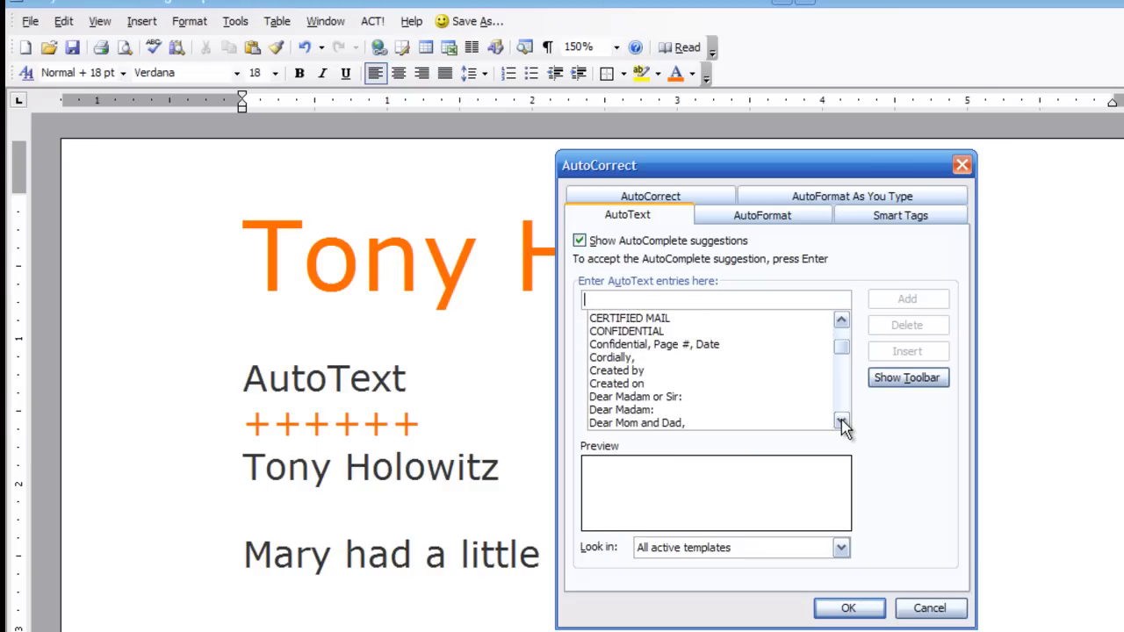
click(840, 422)
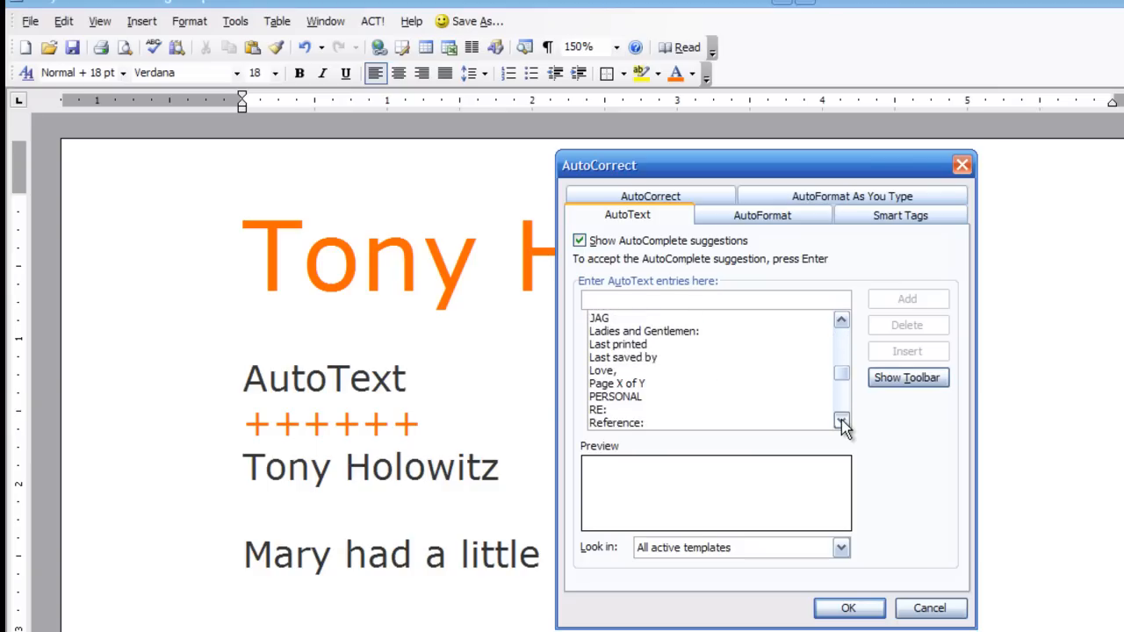
click(839, 422)
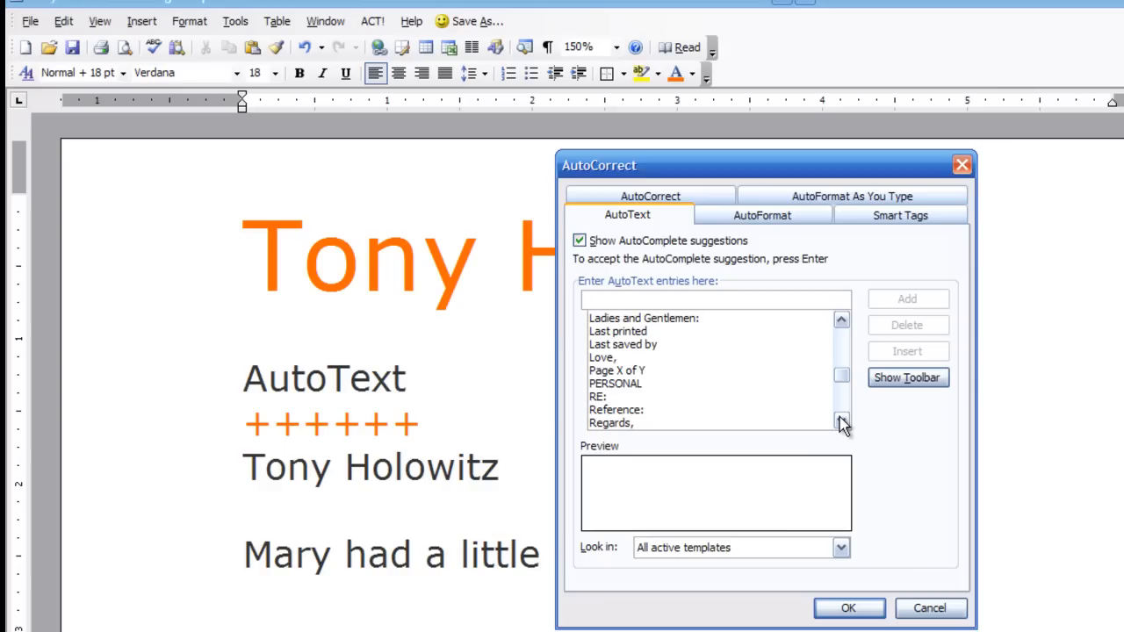
click(711, 299)
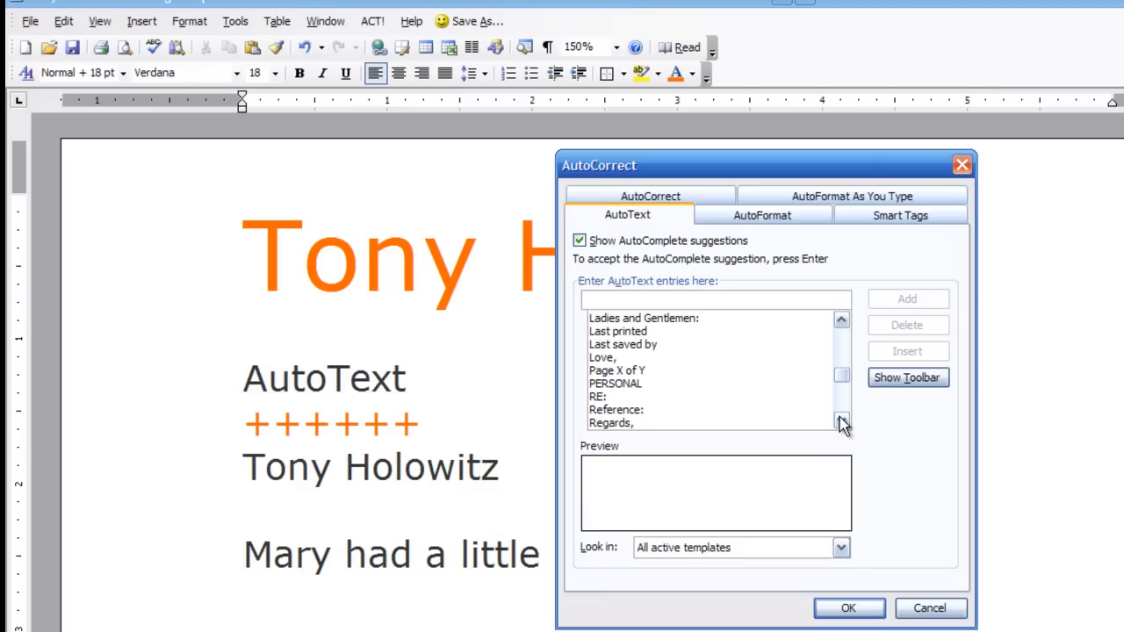
click(711, 298)
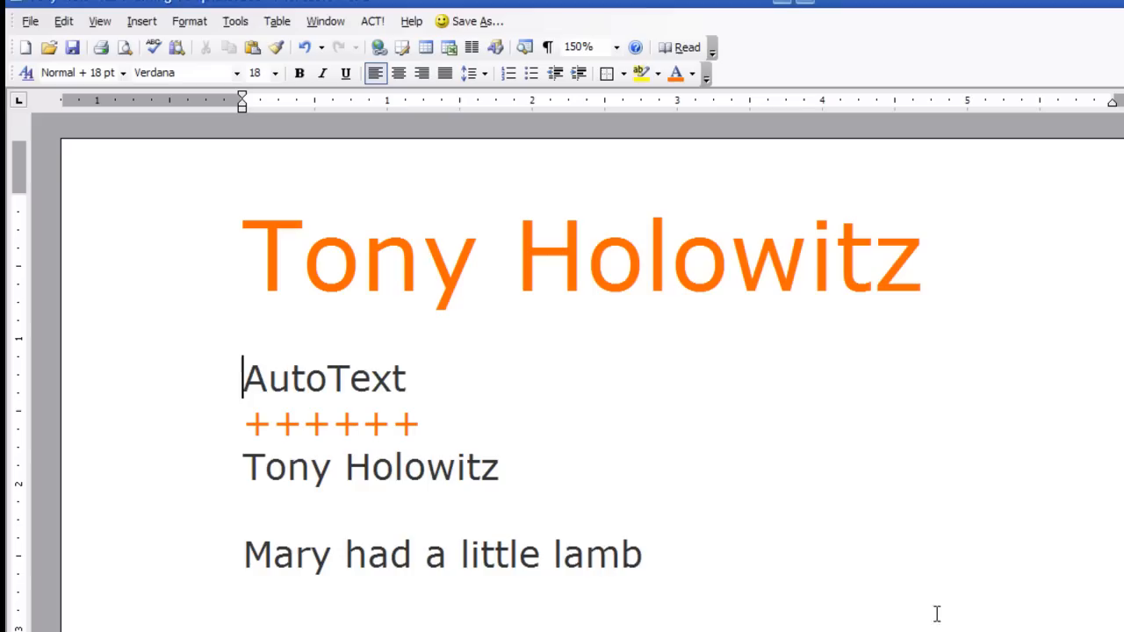
Start a new line after Tony Holowitz, enter 'Tony' and accept the Tony Holowitz AutoComplete tip.
click(506, 467)
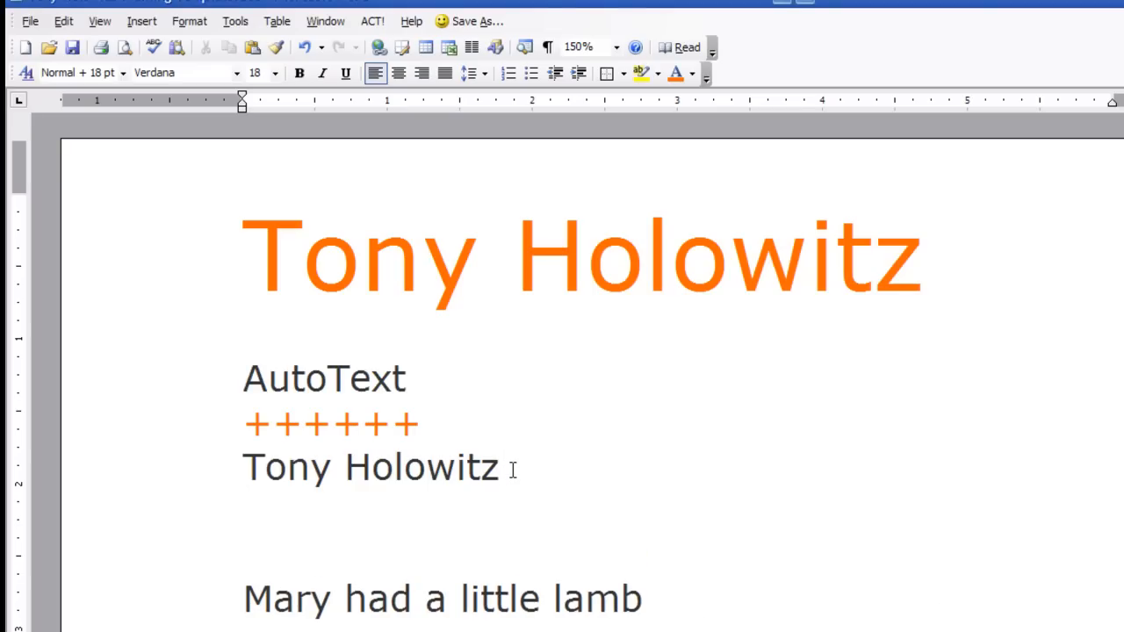
text(Tony)
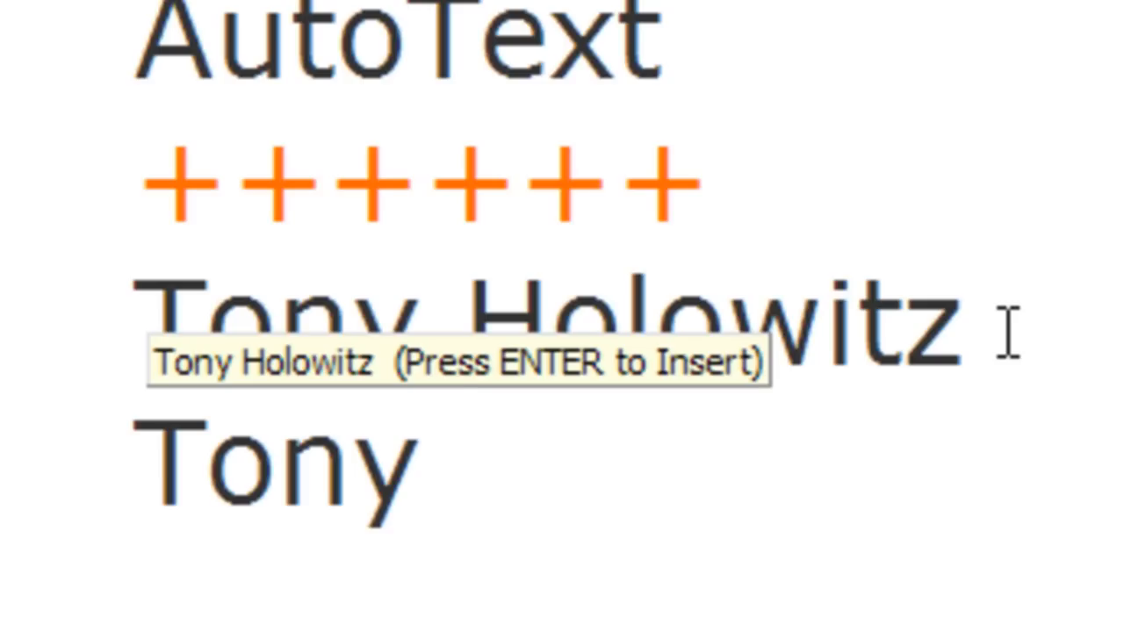
key(Return)
text(Mary had a little lamb)
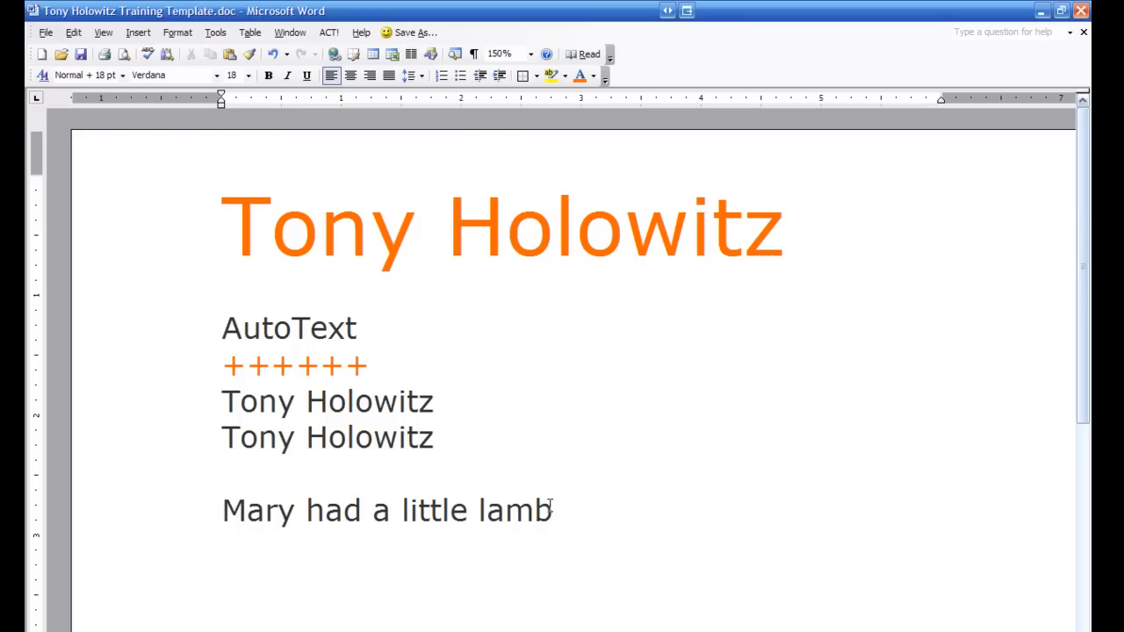
Select the Mary had a little lamb line and create a new AutoText entry from it.
triple_click(386, 509)
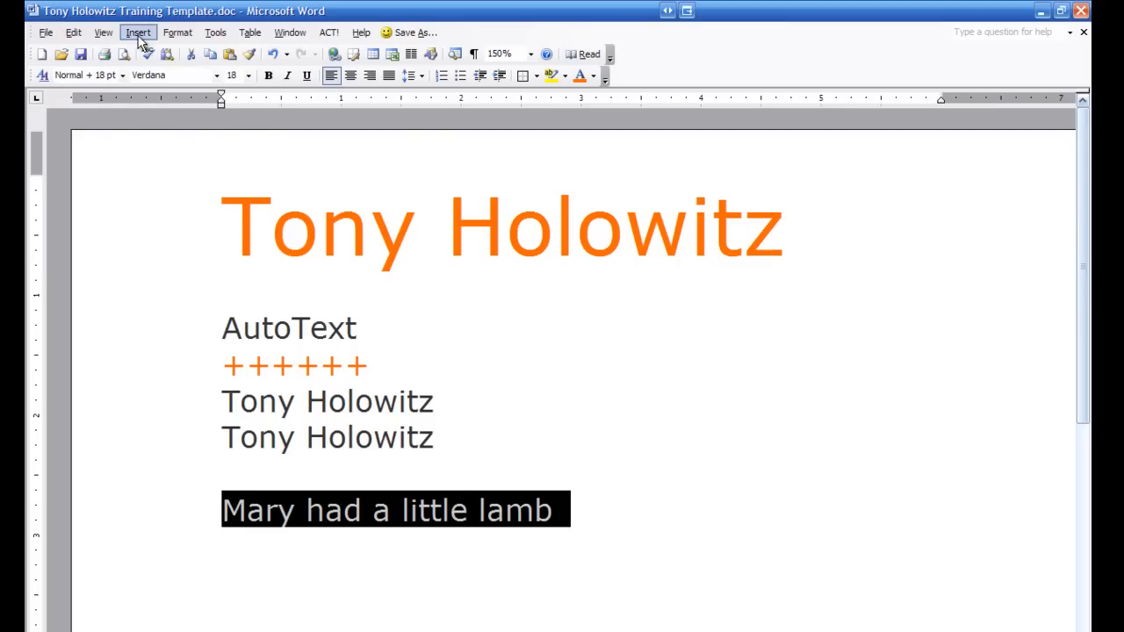
click(137, 32)
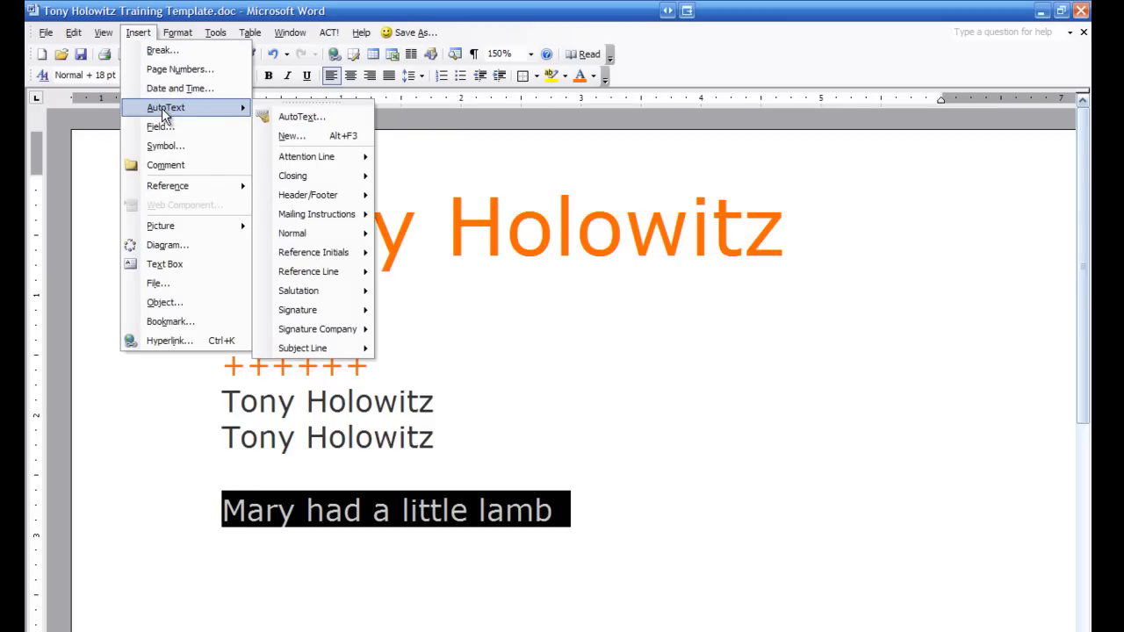
click(302, 116)
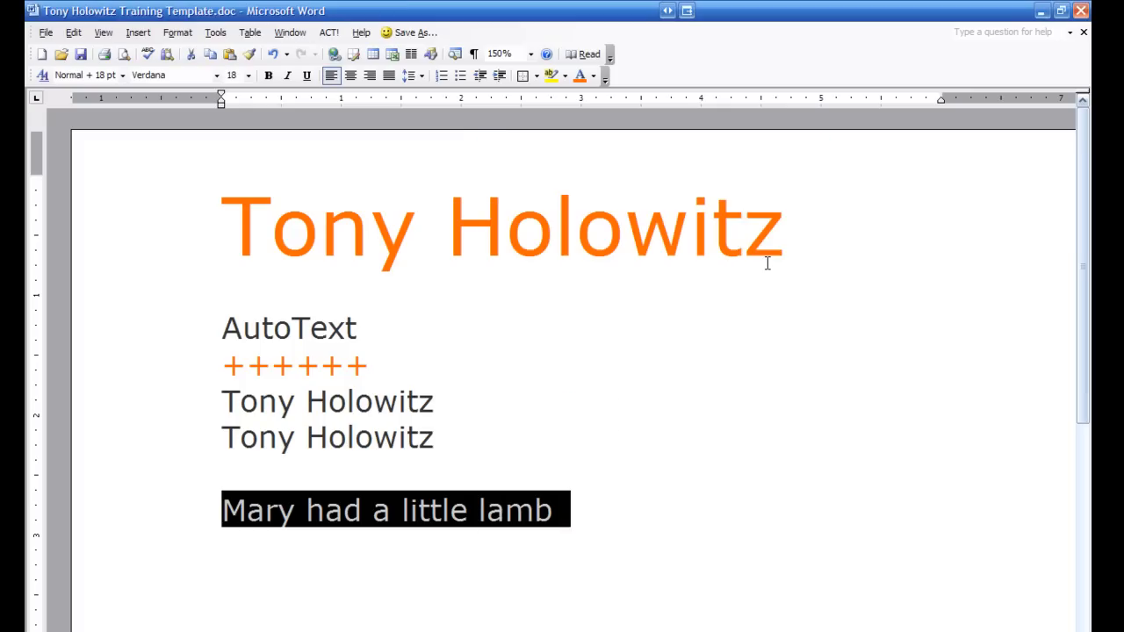
mouse_move(601, 531)
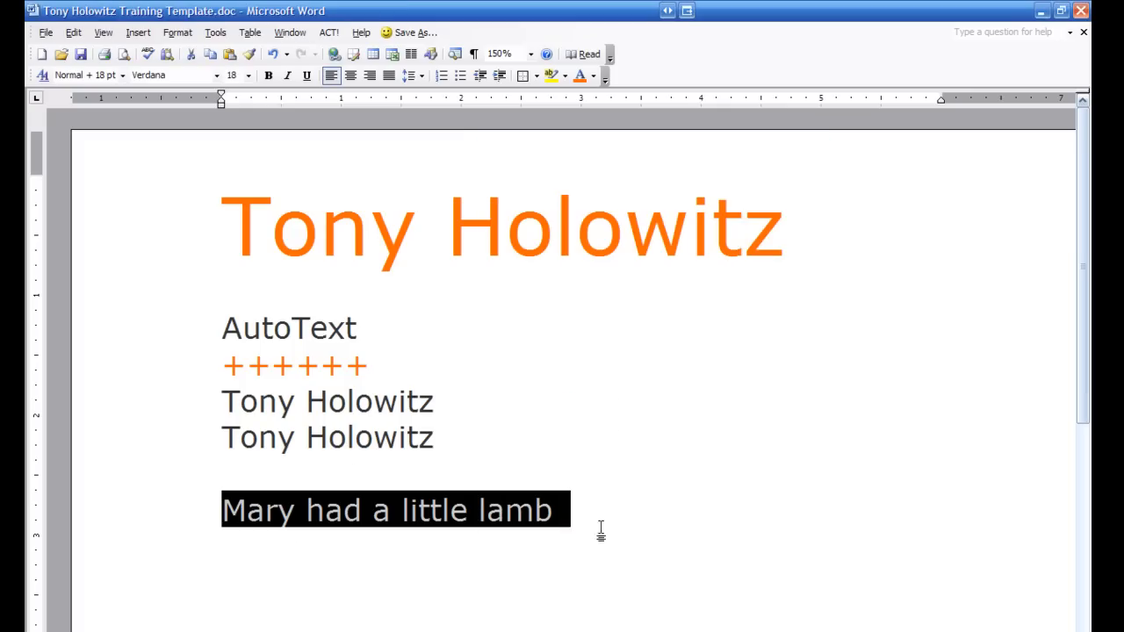
Below the line, enter 'mary', accept the Mary had a little lamb tip, and start an empty line.
click(590, 516)
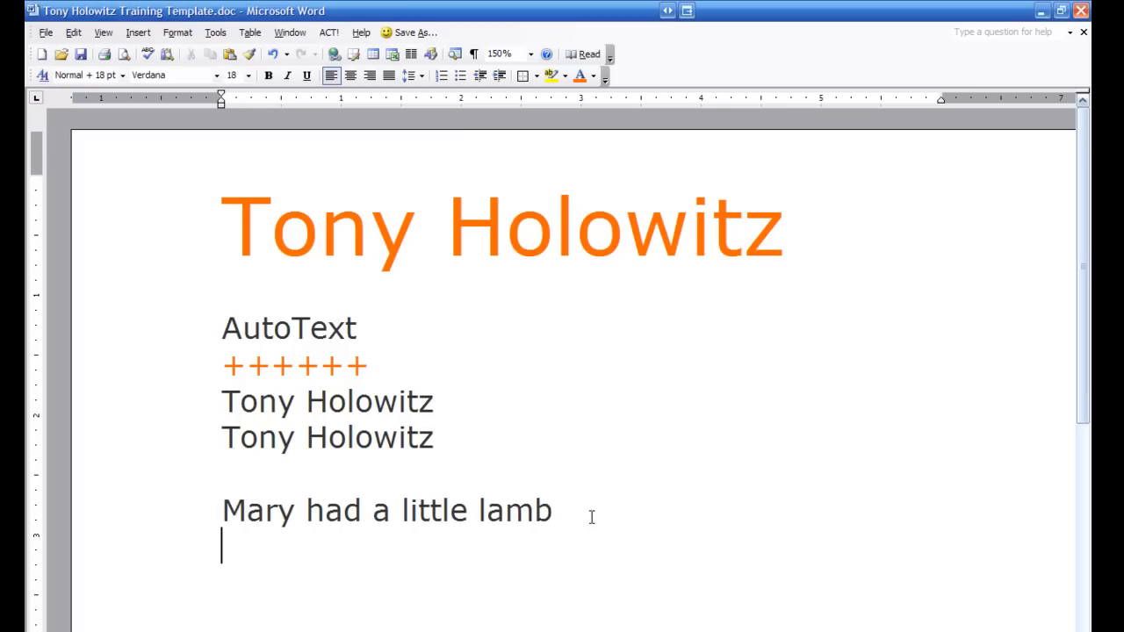
text(mar)
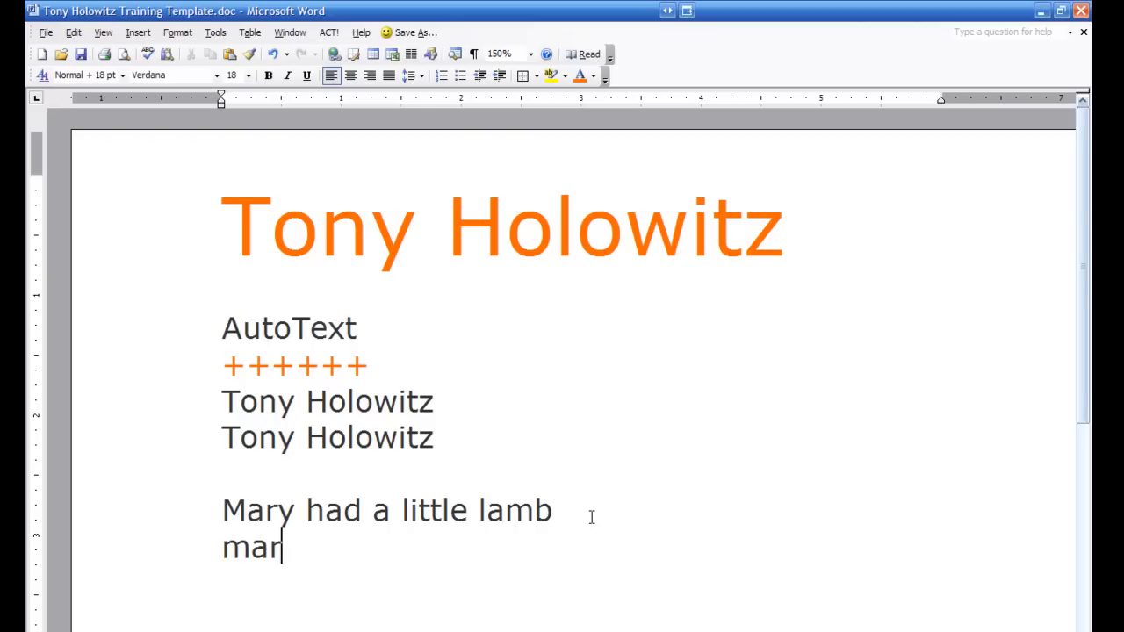
text(y)
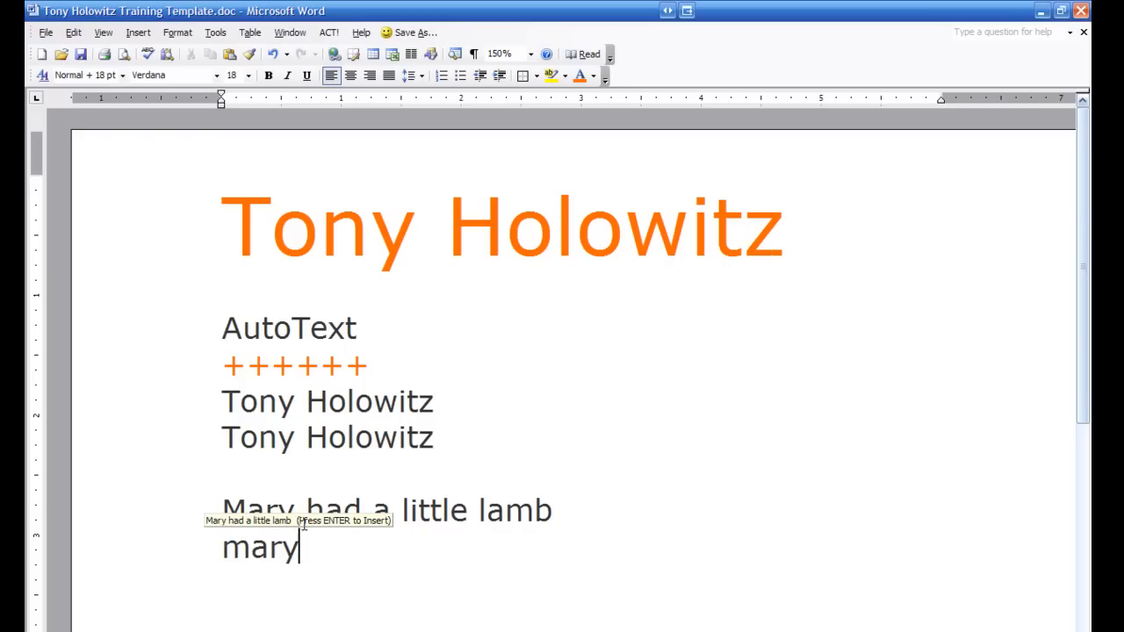
key(Return)
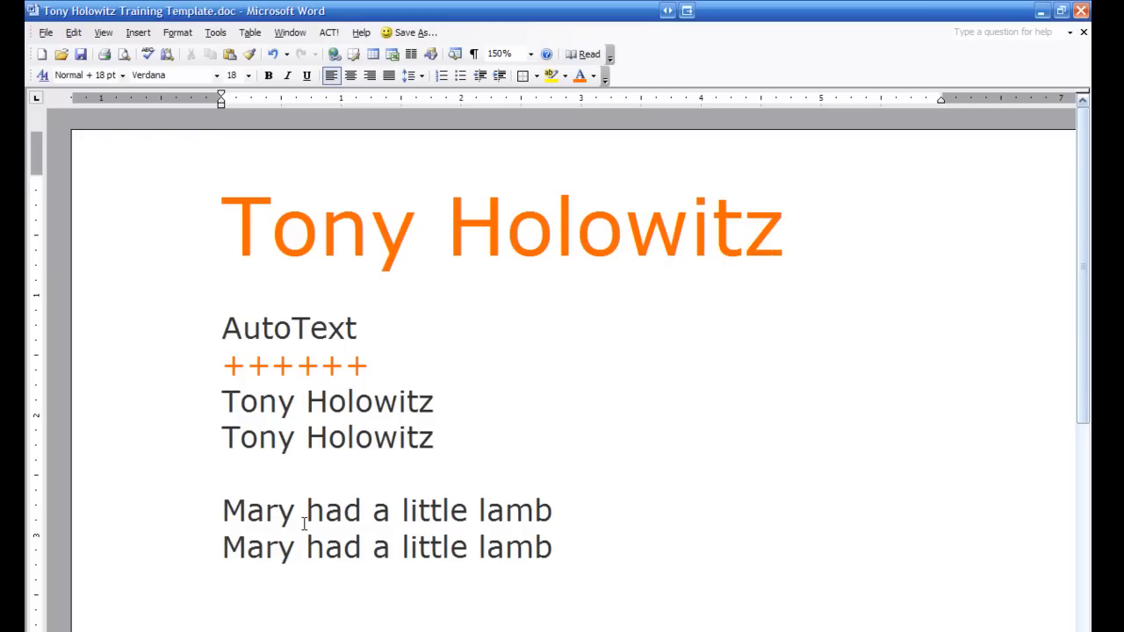
key(Return)
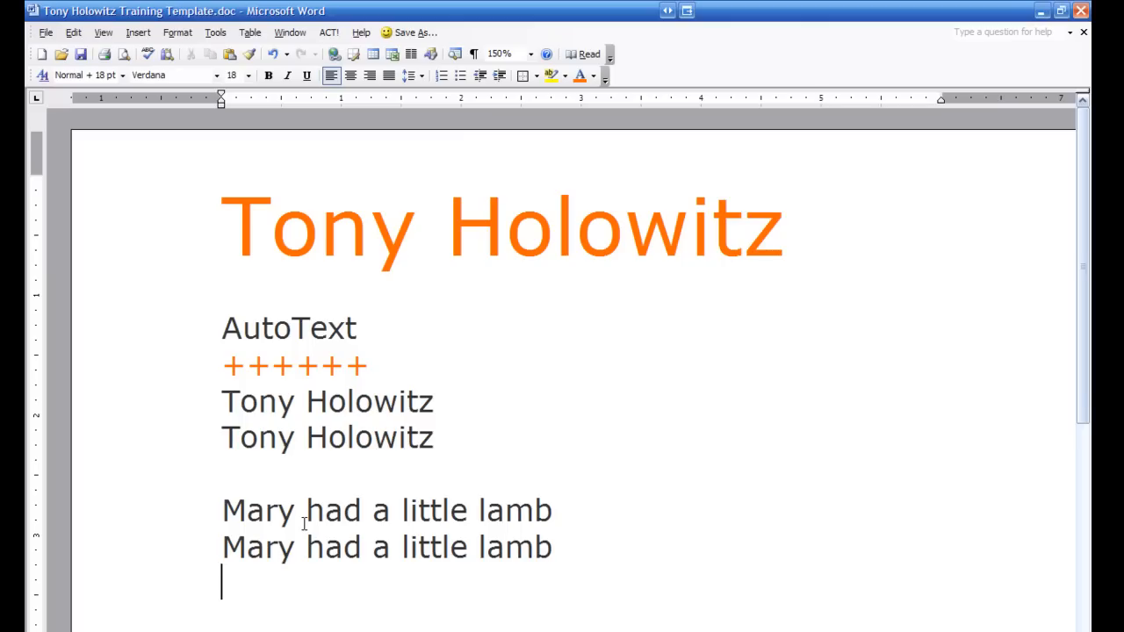
Enter 'ladies' on the new line so the Ladies and Gentlemen: AutoComplete tip appears.
text(ladies)
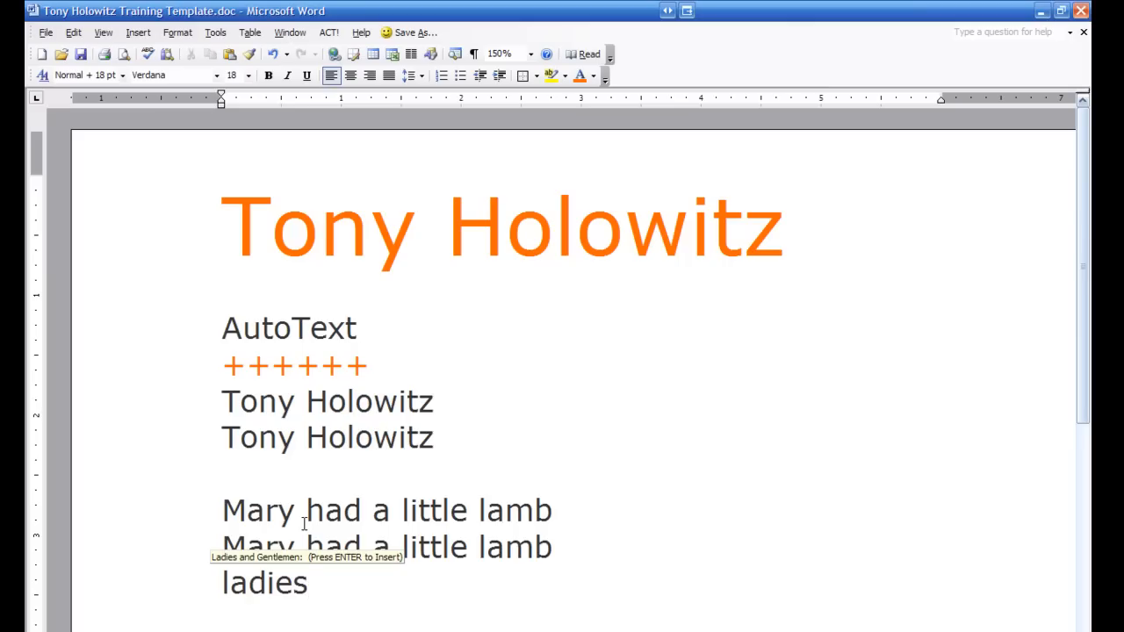
click(309, 583)
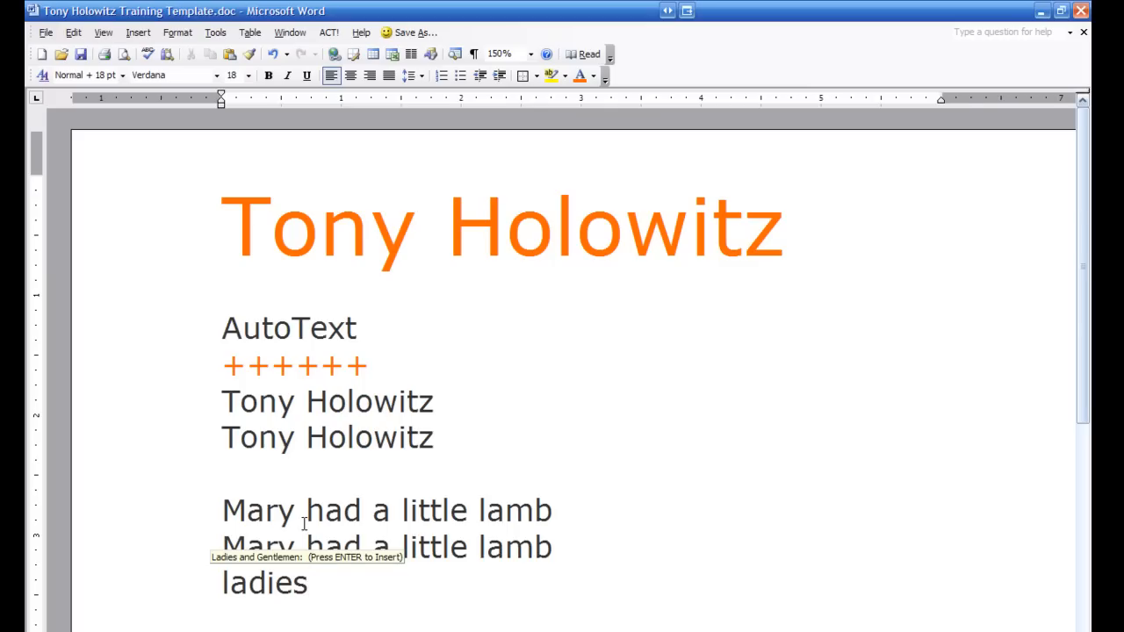
click(307, 583)
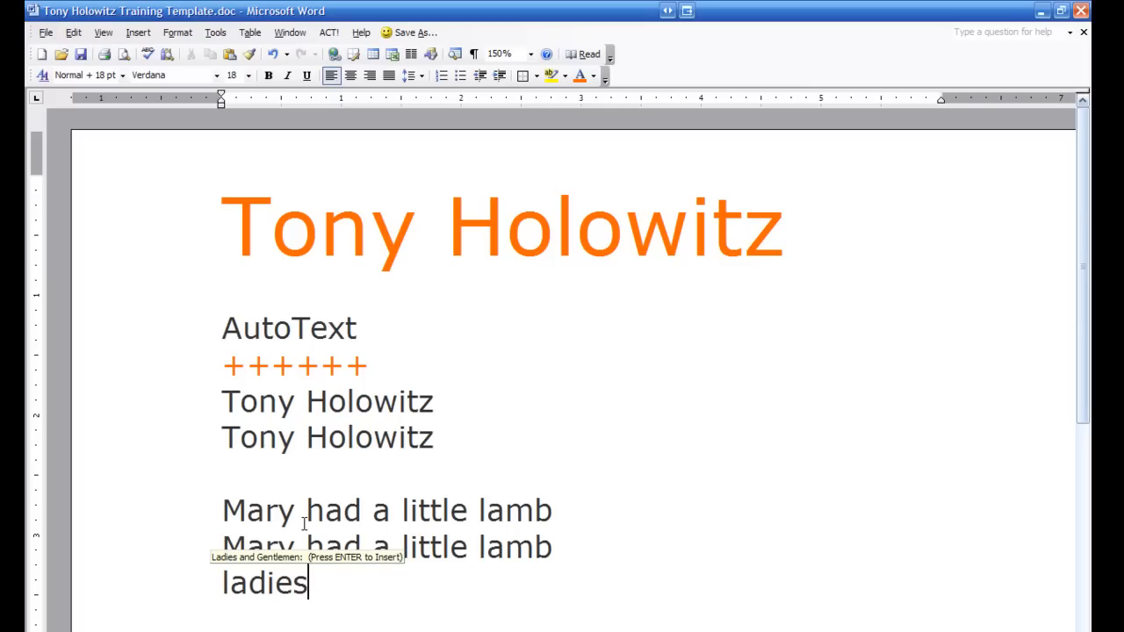